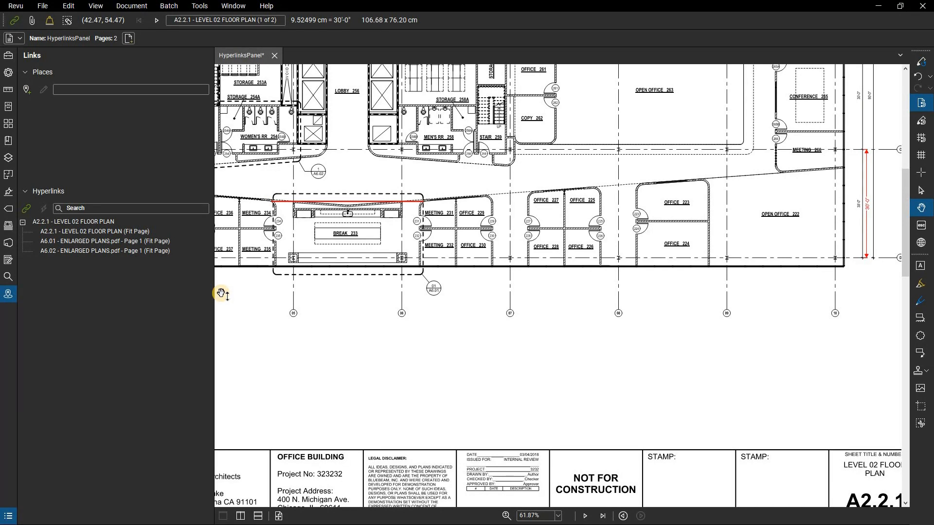
pyautogui.moveTo(156, 33)
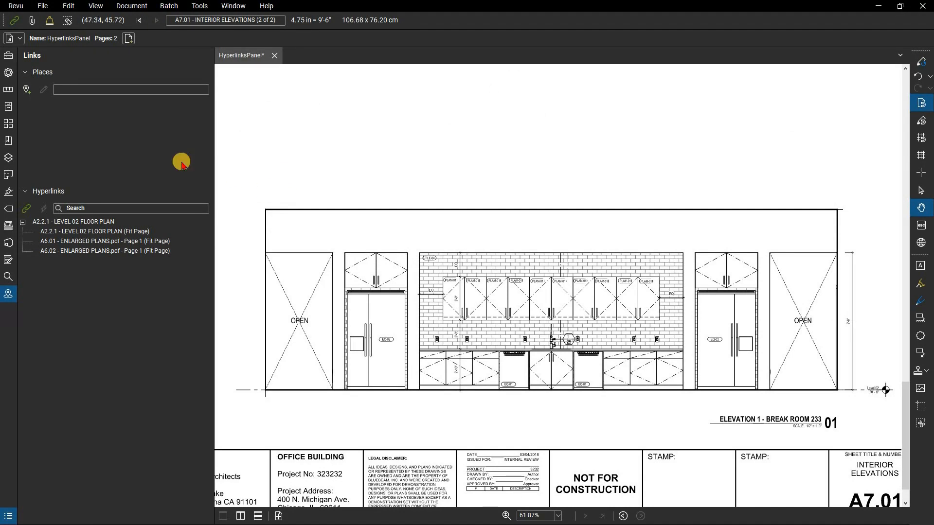
pyautogui.moveTo(30, 107)
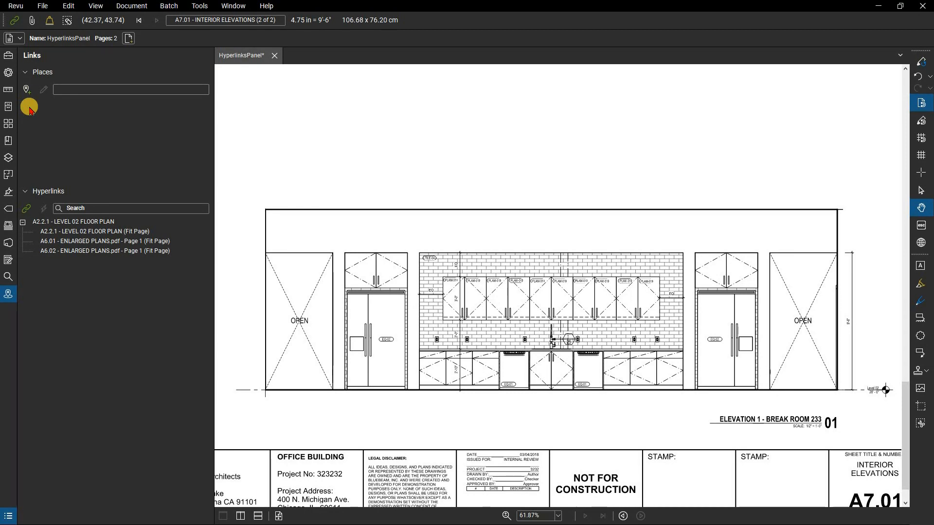
pyautogui.moveTo(26, 90)
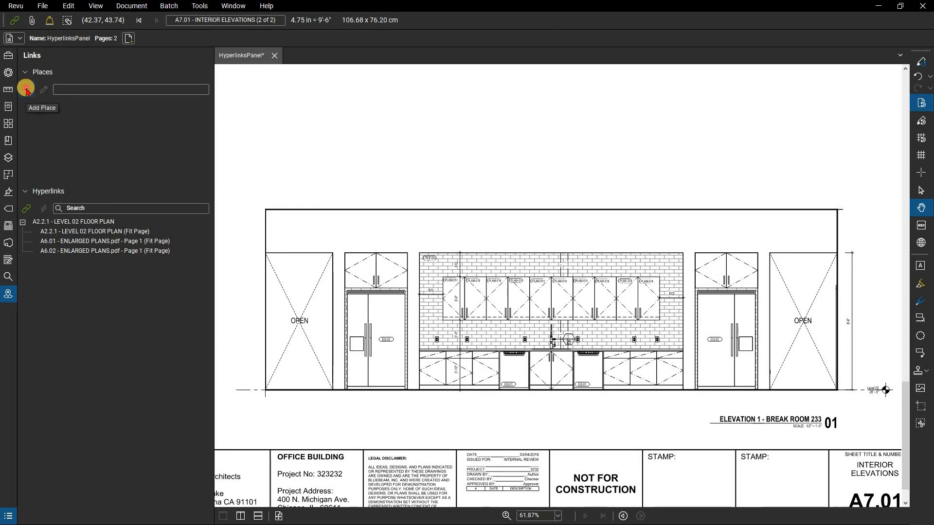
# Begin saving a new Place for the Elevation 1 - Break Room 233 view on page 2.
pyautogui.click(26, 90)
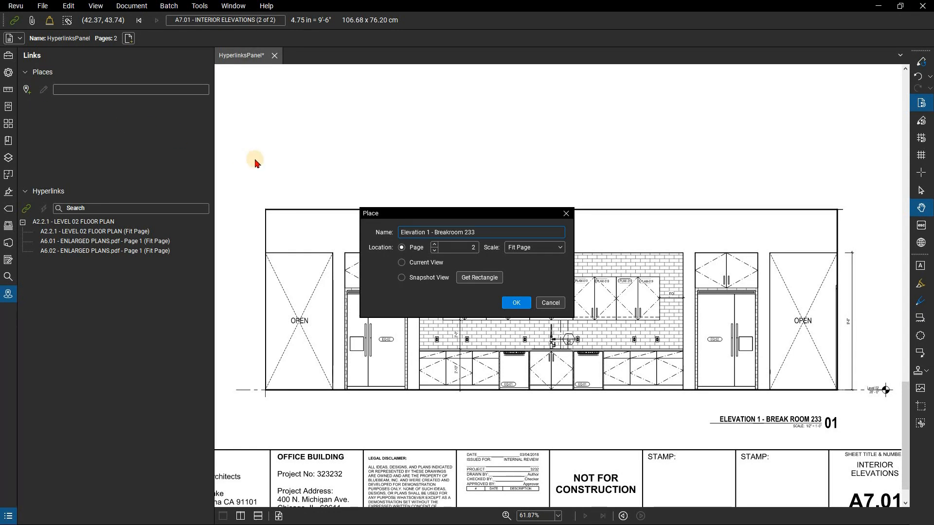
pyautogui.moveTo(370, 219)
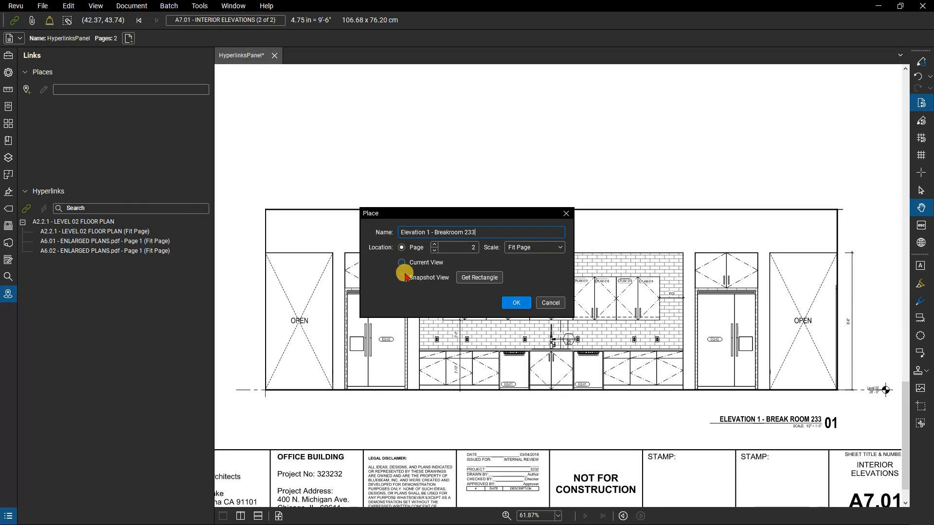
# Save the place 'Elevation 1 - Breakroom 233' as a Snapshot View of the elevation.
pyautogui.click(402, 277)
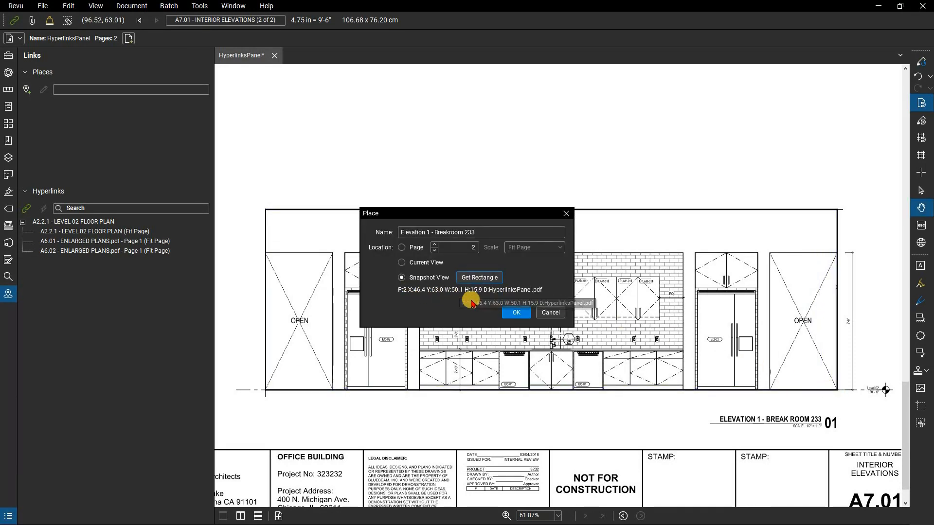
pyautogui.moveTo(482, 304)
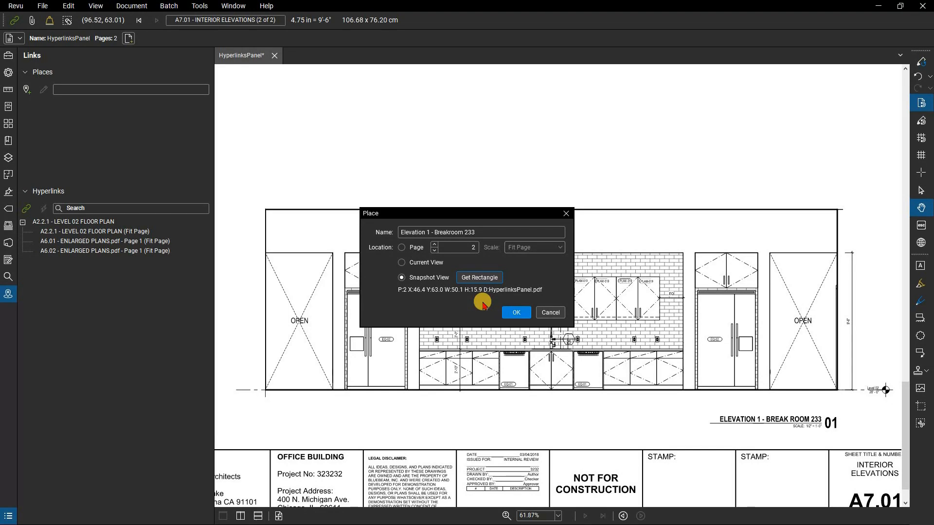
pyautogui.click(516, 312)
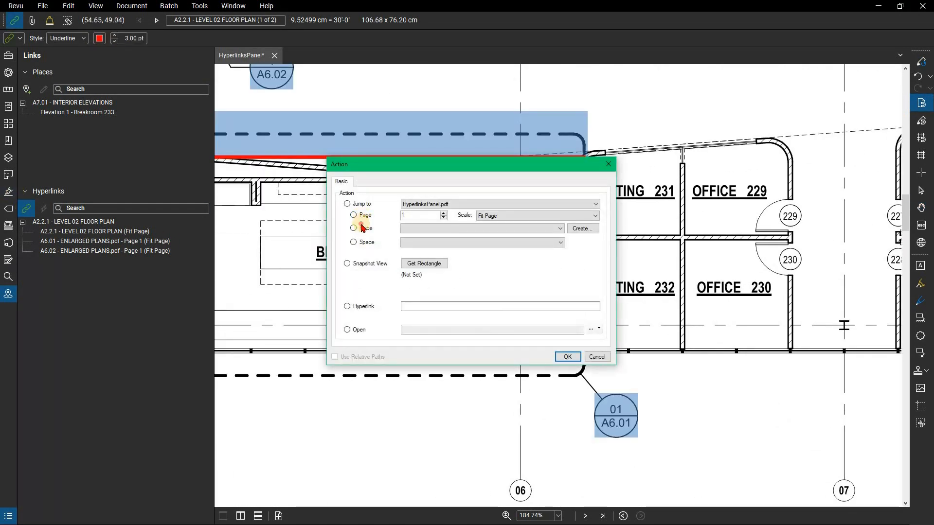
# Link BREAK 233 to the Elevation 1 - Breakroom 233 place and follow it to verify.
pyautogui.click(354, 228)
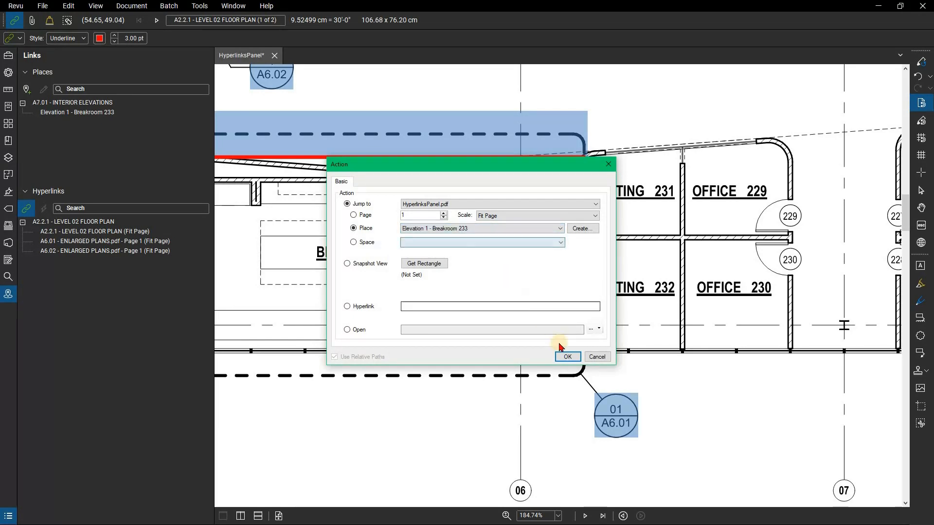
pyautogui.click(566, 356)
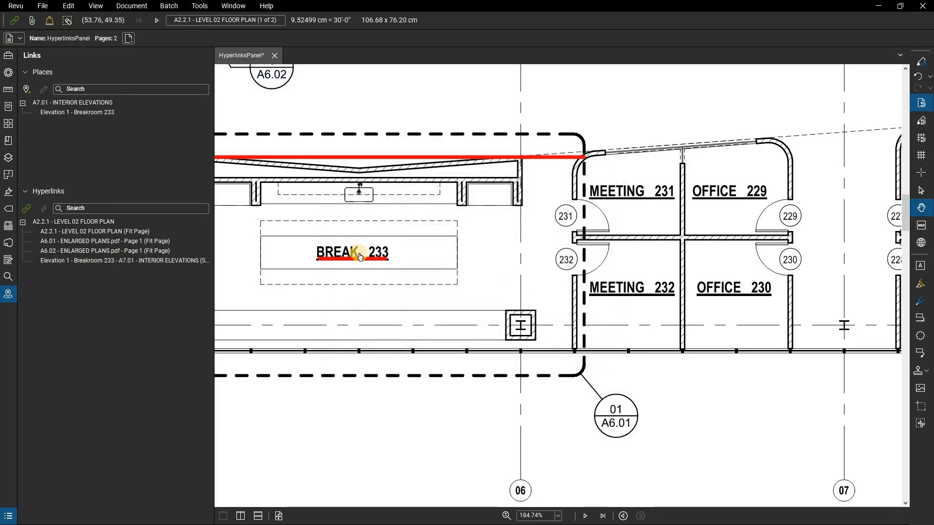
pyautogui.click(353, 252)
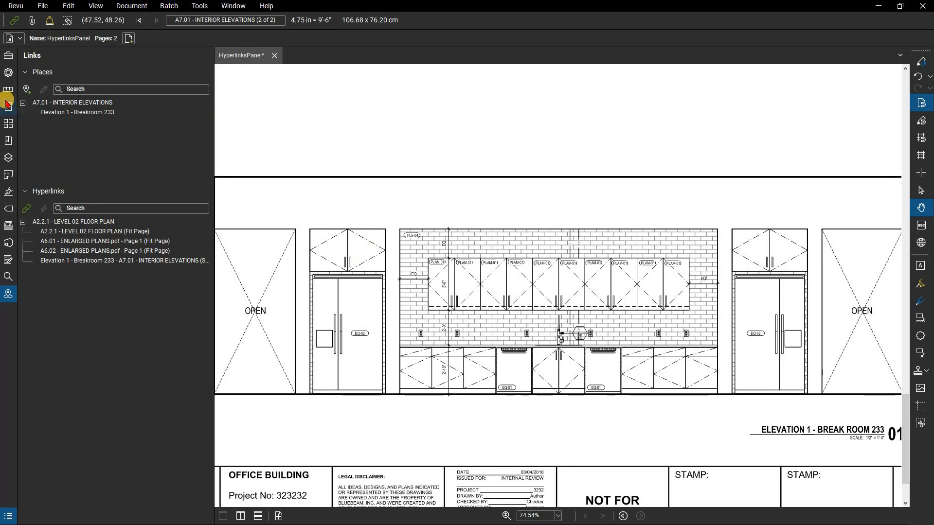
pyautogui.click(9, 107)
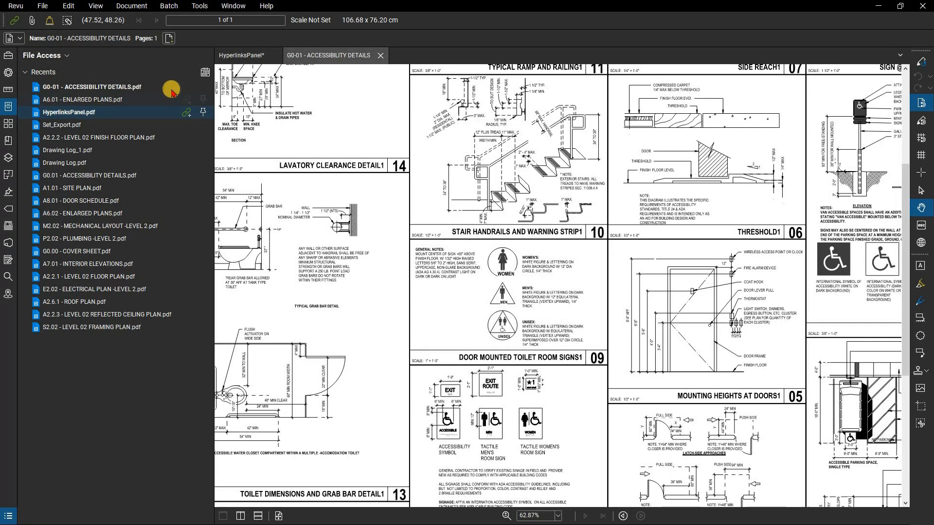
# Open G0-01 - ACCESSIBILITY DETAILS.pdf from the Recents list in its own tab.
pyautogui.click(90, 86)
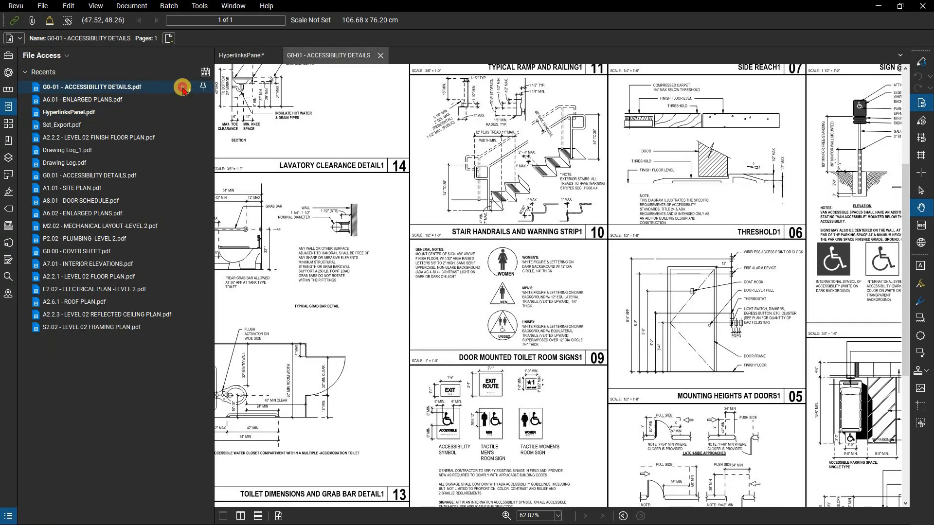